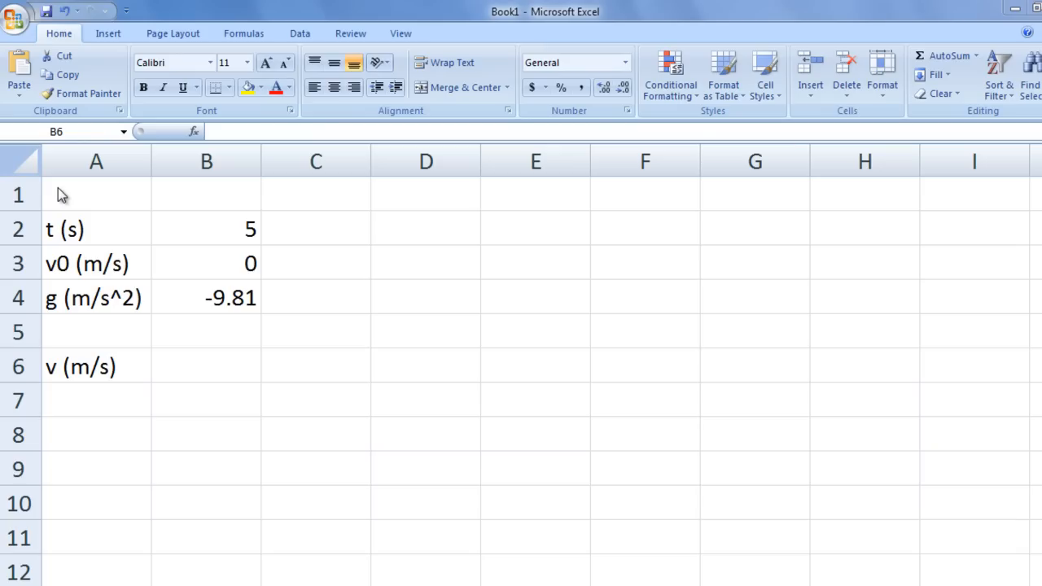
mouse_move(204, 237)
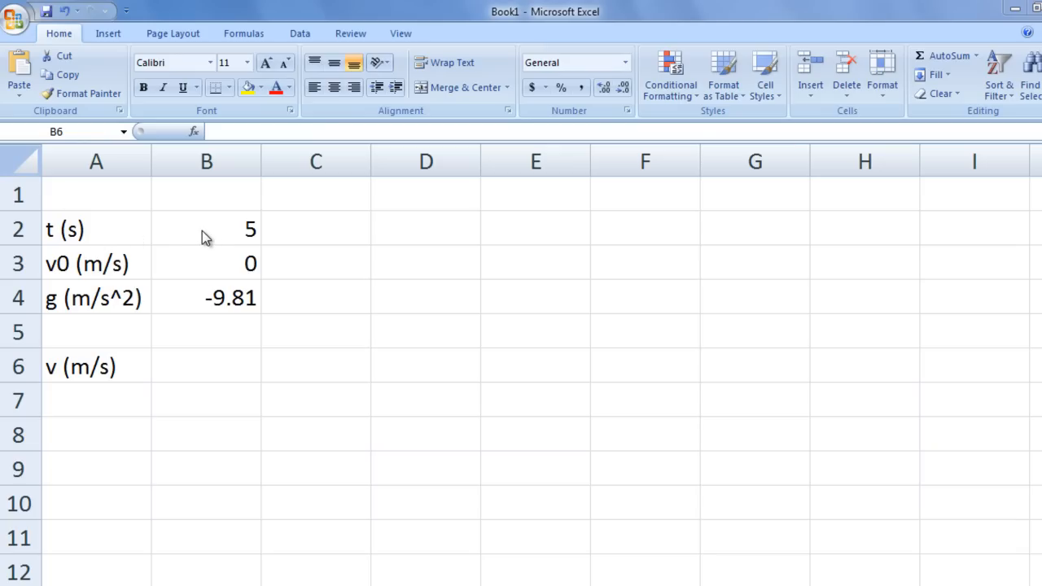
mouse_move(116, 285)
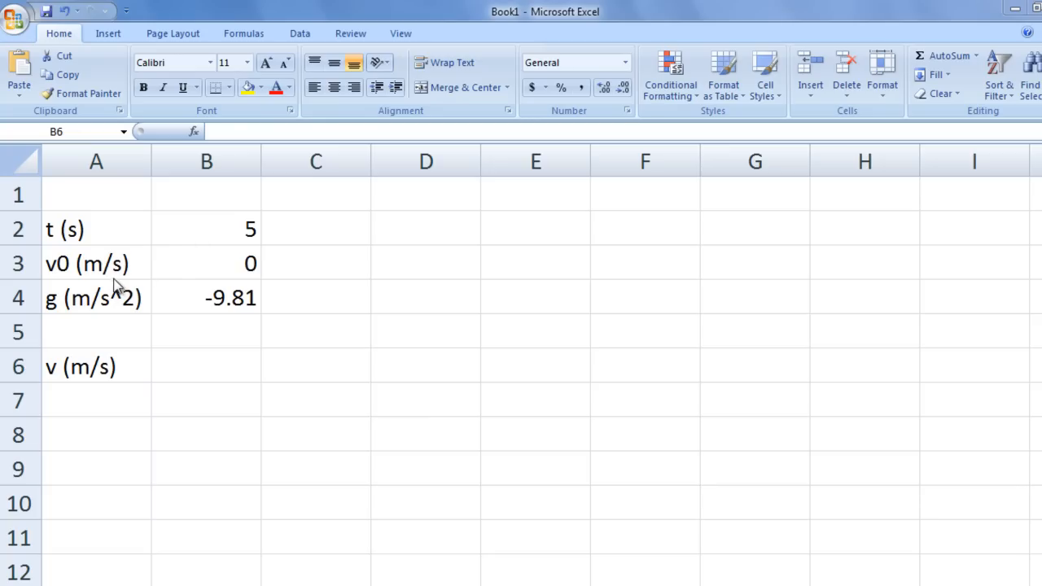
mouse_move(210, 275)
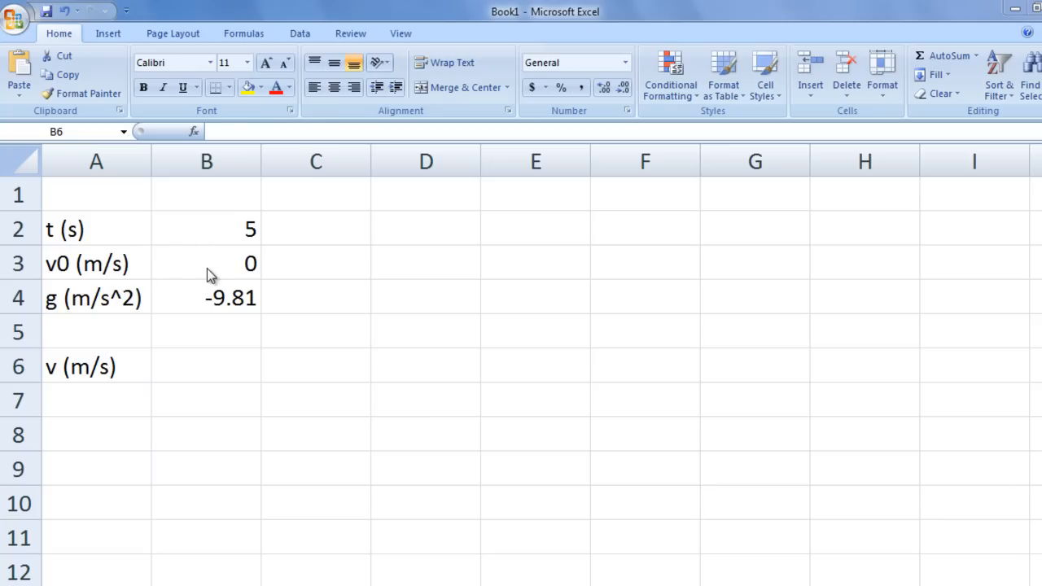
mouse_move(133, 285)
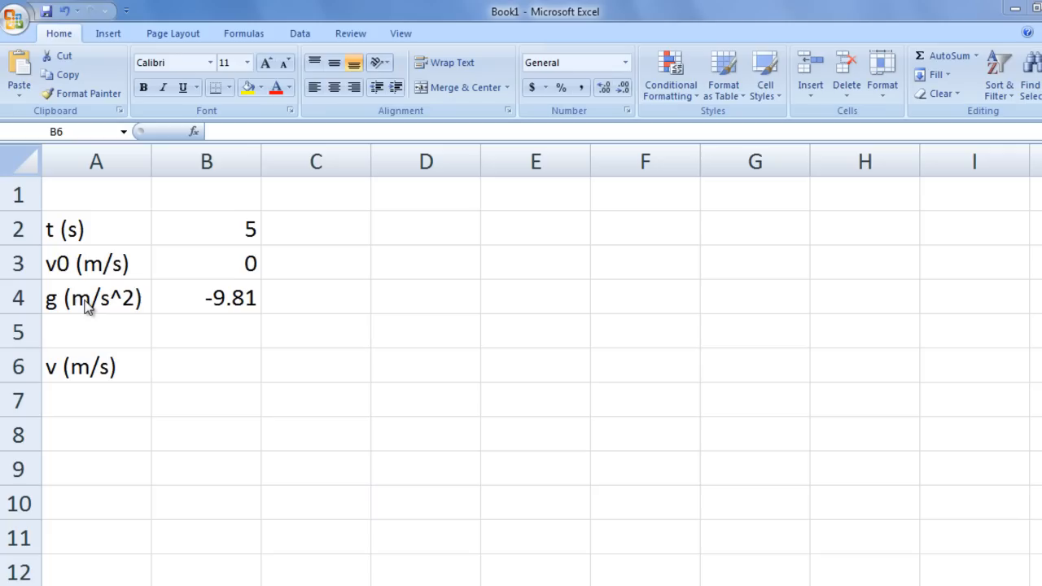
mouse_move(167, 301)
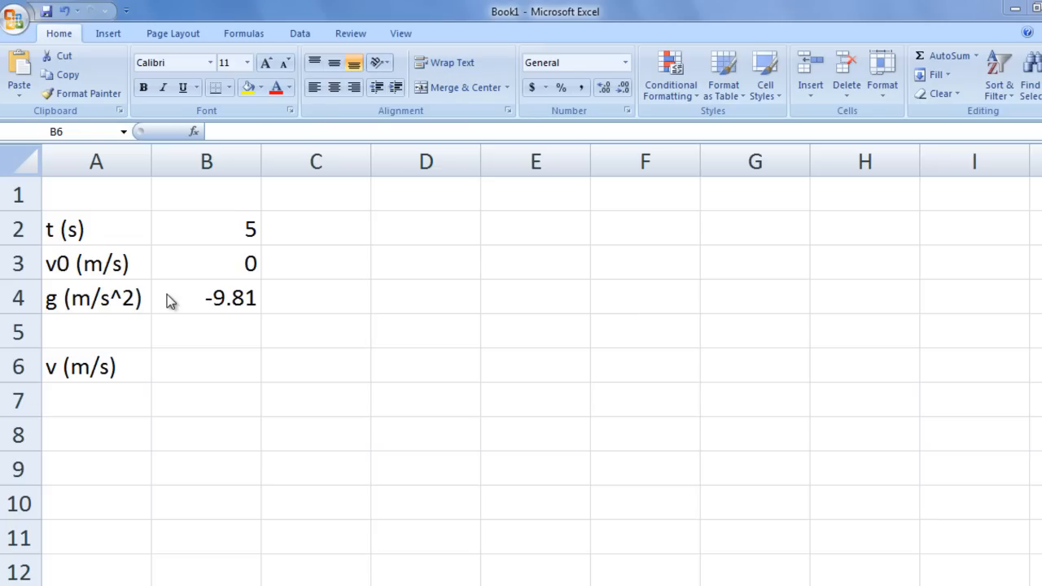
mouse_move(108, 372)
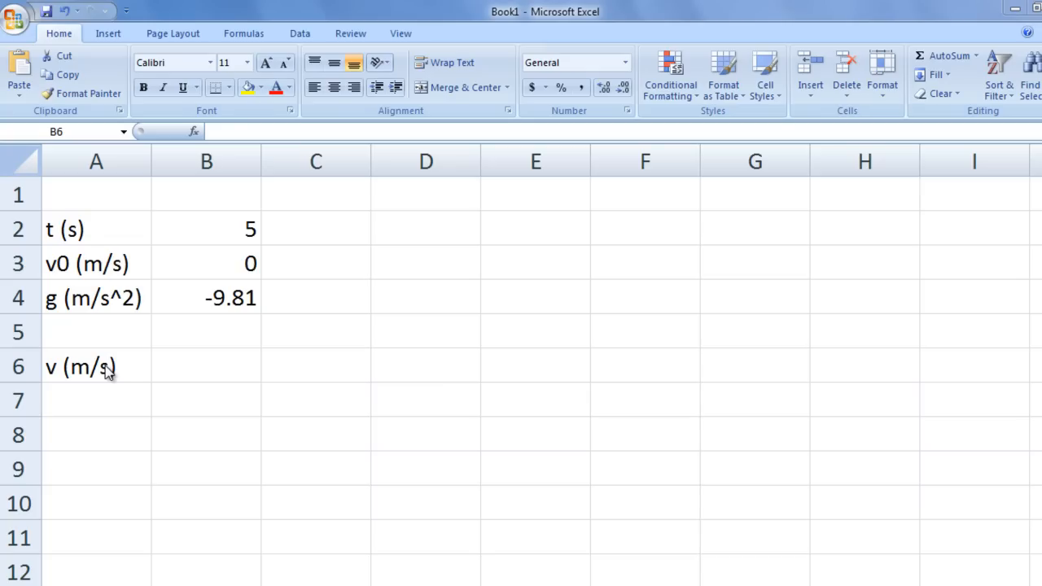
mouse_move(97, 277)
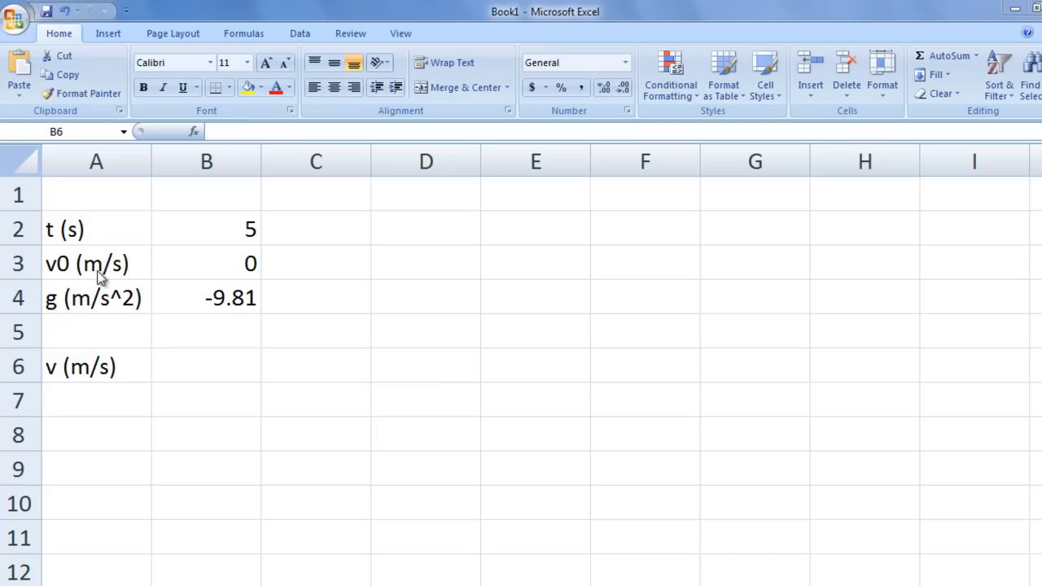
mouse_move(98, 268)
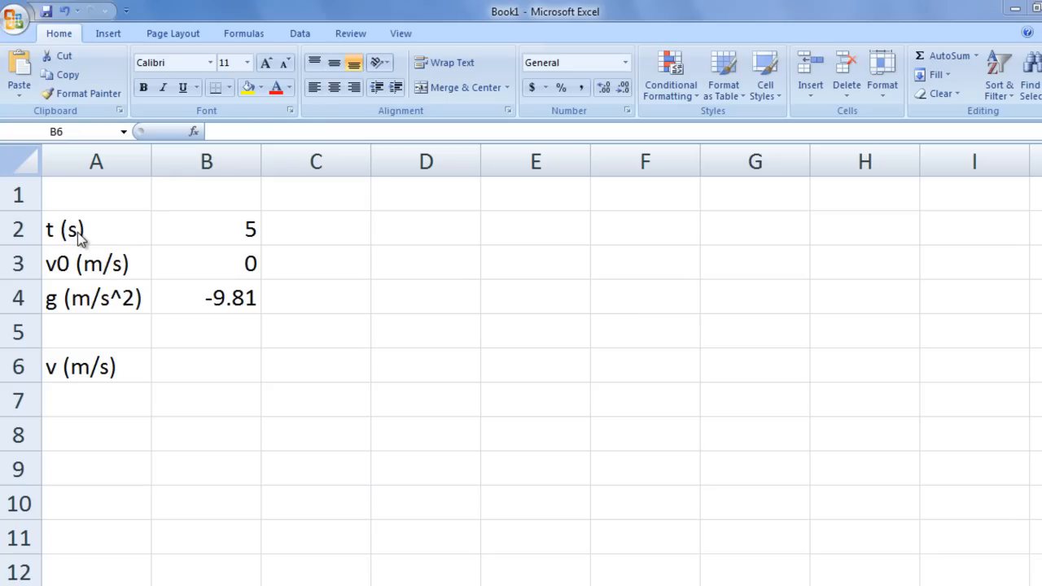
mouse_move(107, 267)
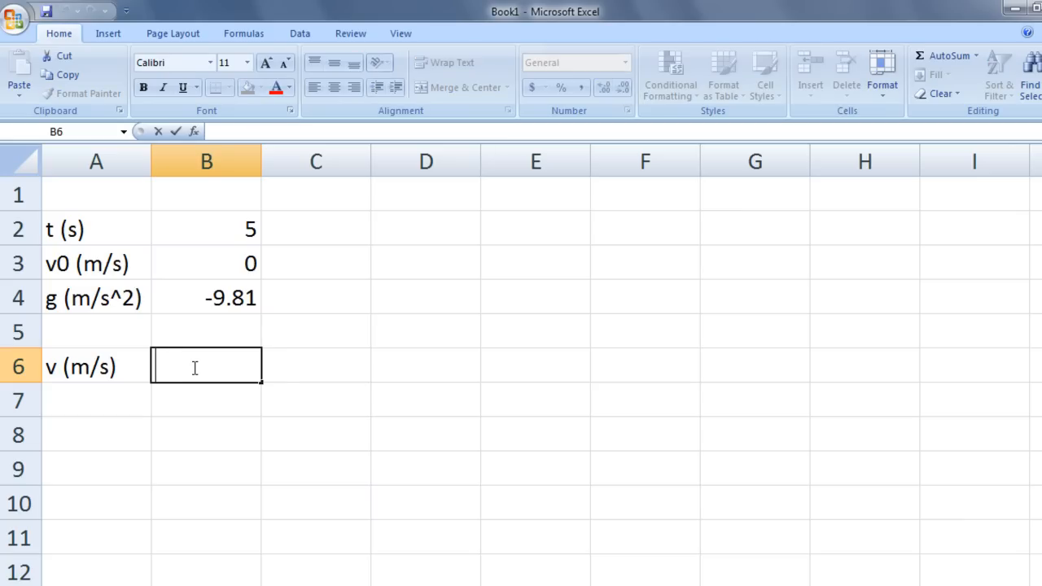
Enter the formula =B3+B4*B2 in B6 to get a velocity of -49.05.
text(=B)
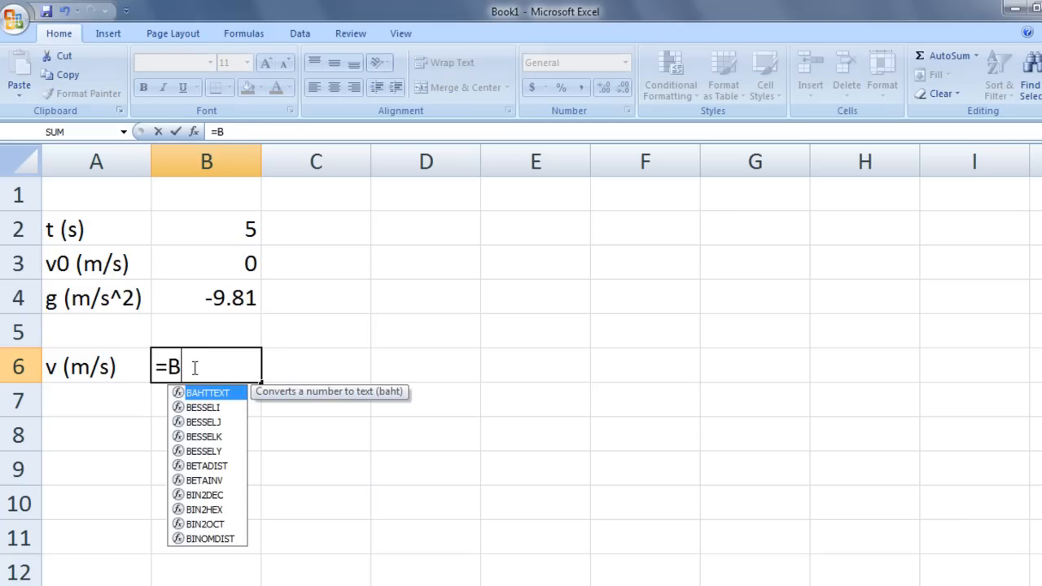
text(3)
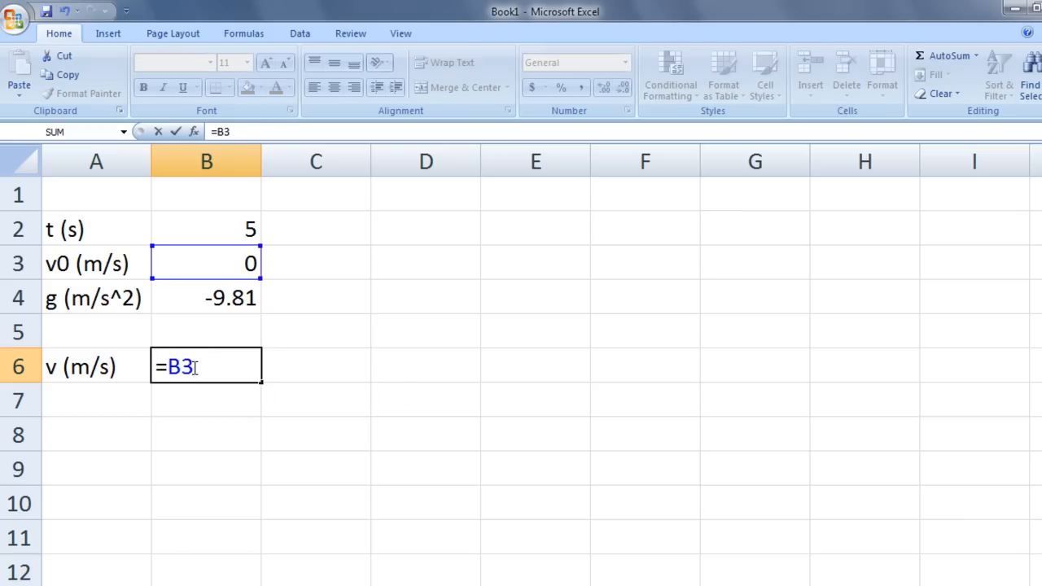
text(+B4)
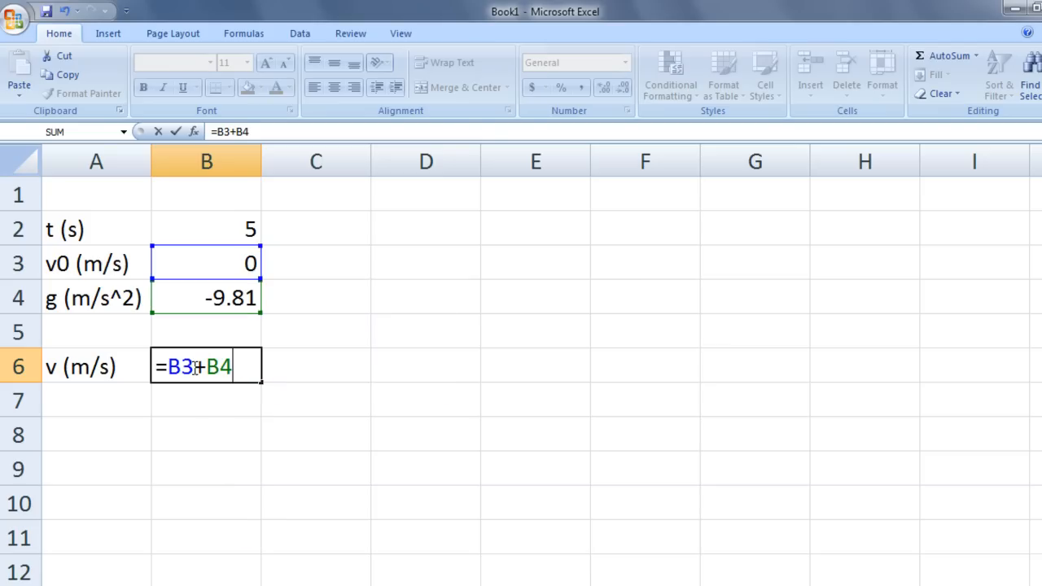
text(*B)
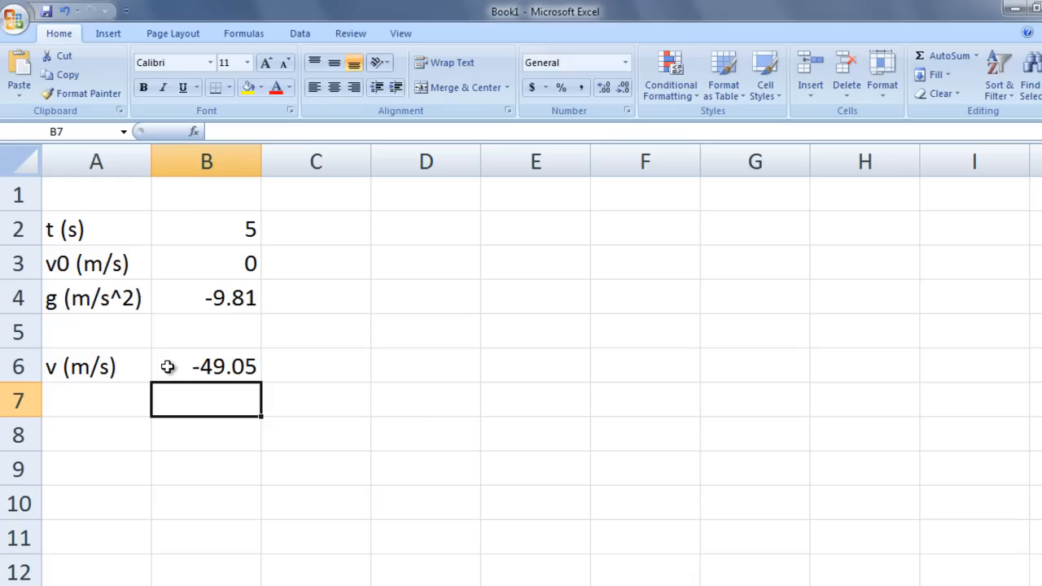
mouse_move(163, 367)
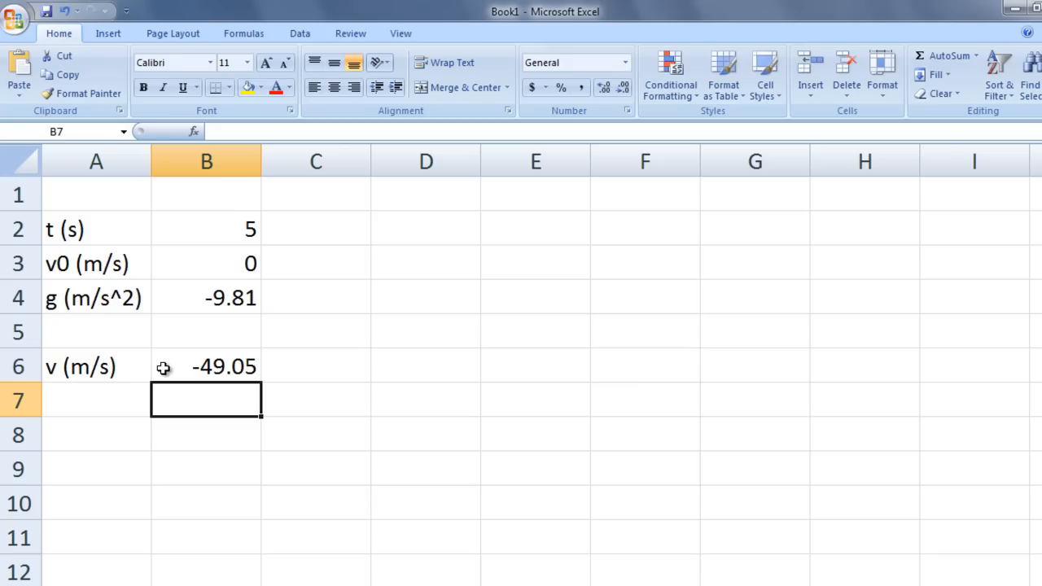
mouse_move(207, 236)
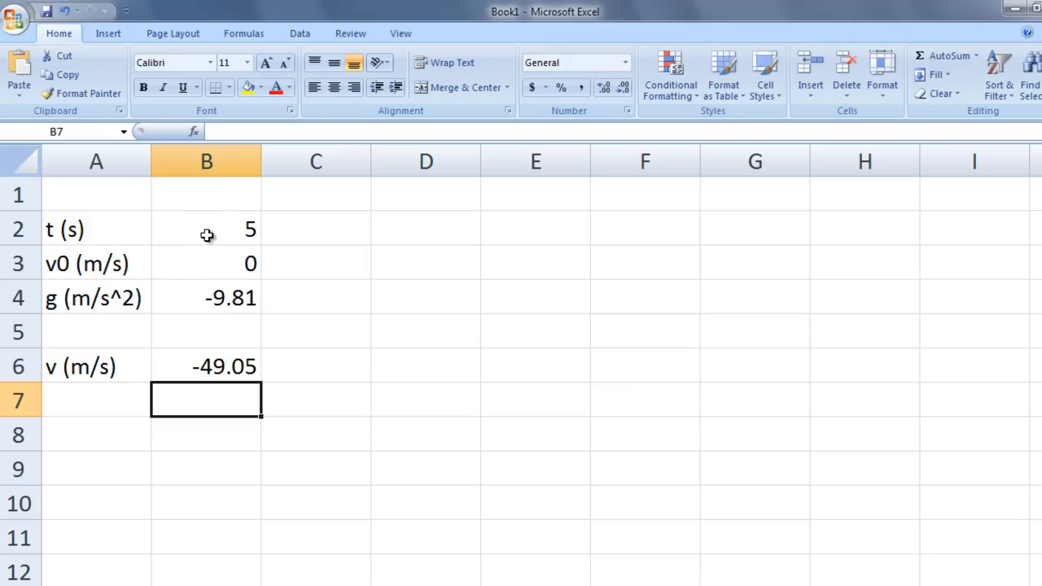
Name cell B2 't' using Name a Range from the right-click menu.
click(206, 229)
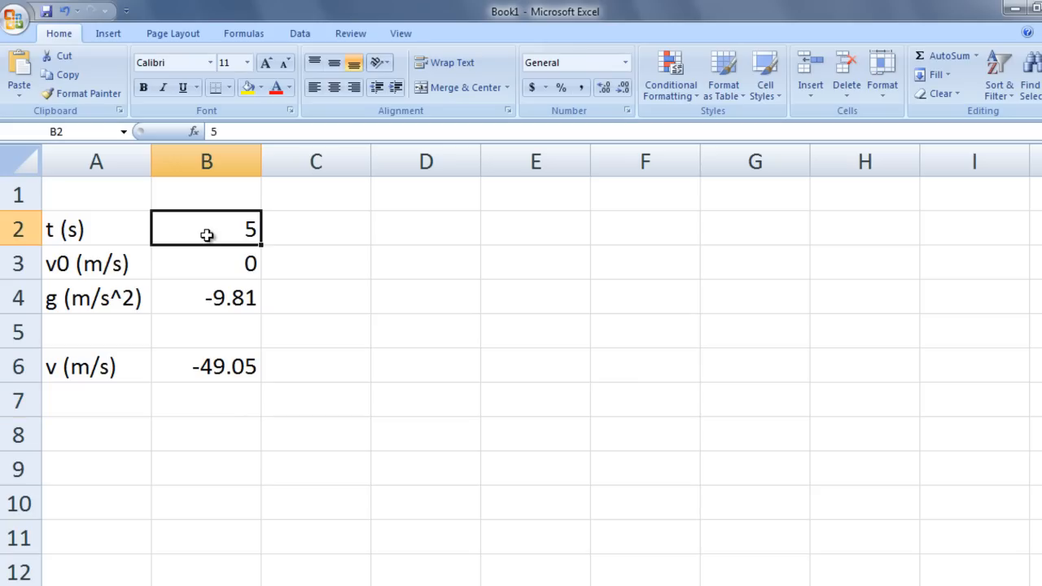
right_click(206, 228)
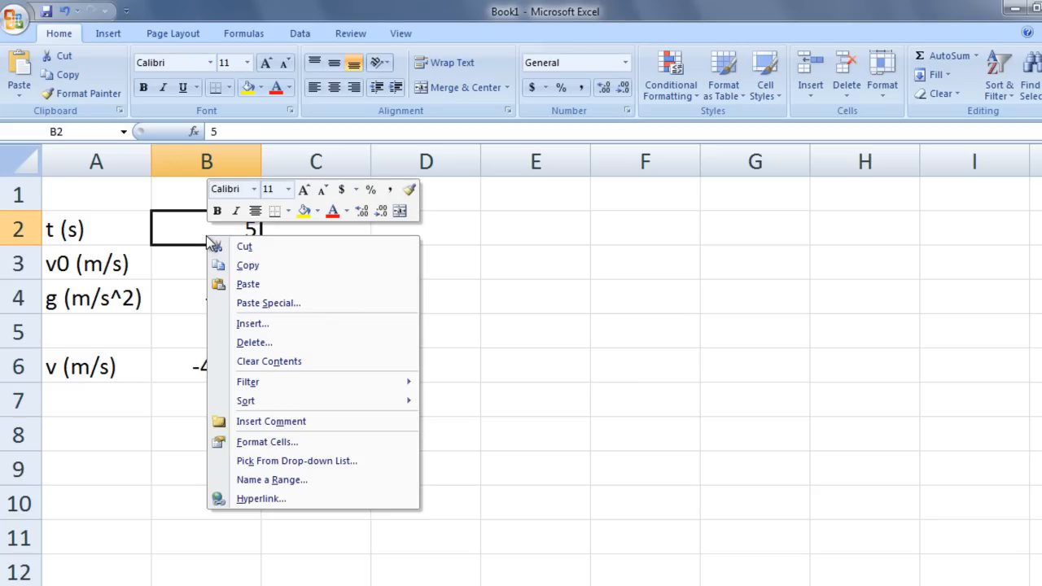
mouse_move(283, 479)
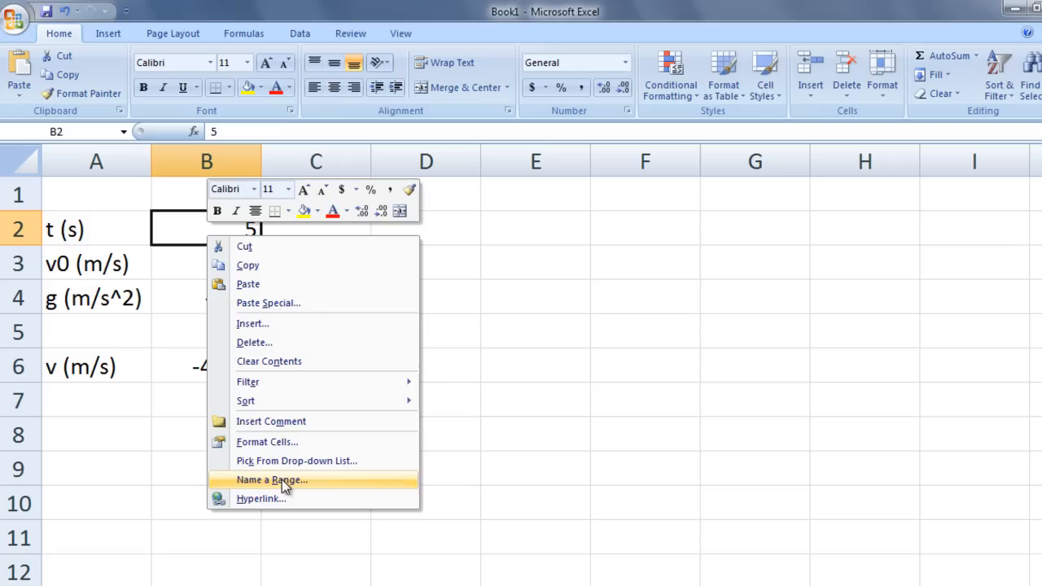
click(271, 479)
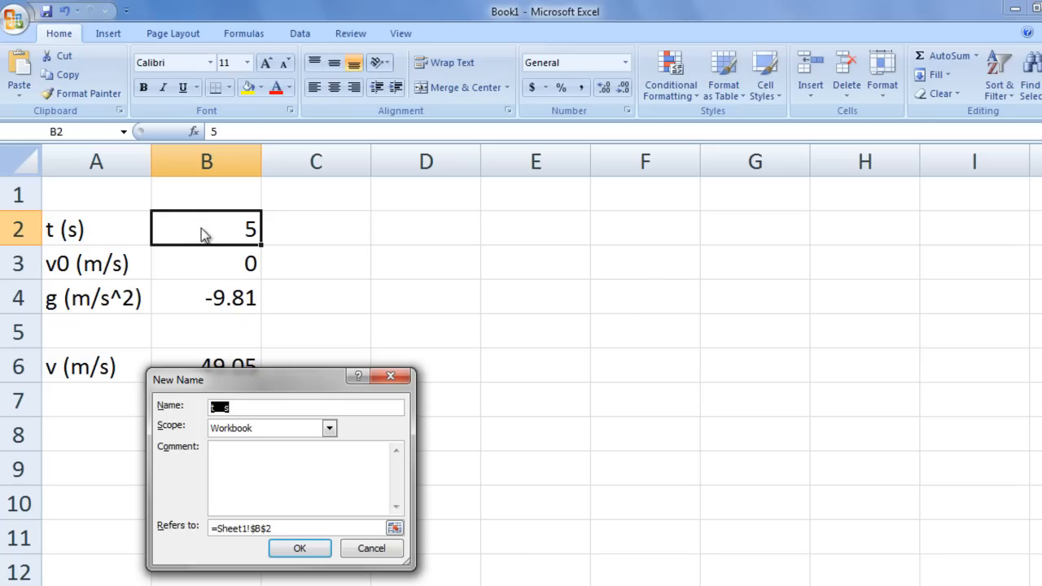
mouse_move(252, 439)
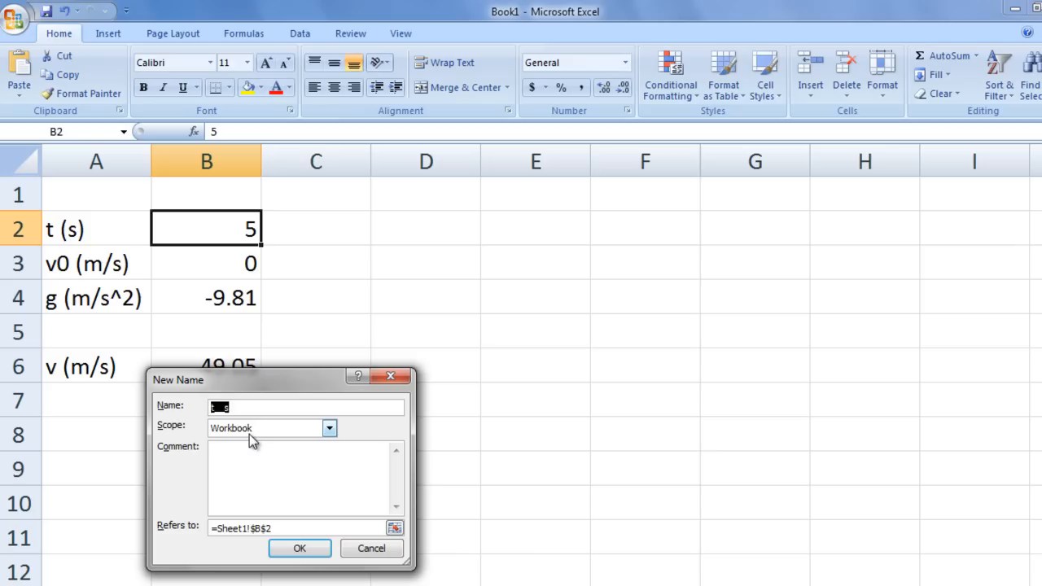
text(t)
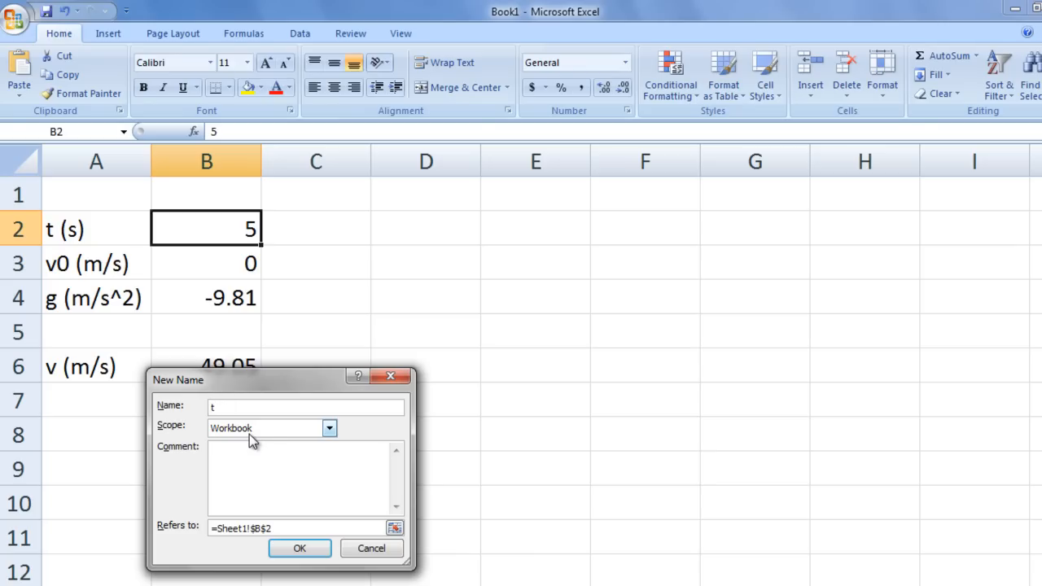
mouse_move(157, 519)
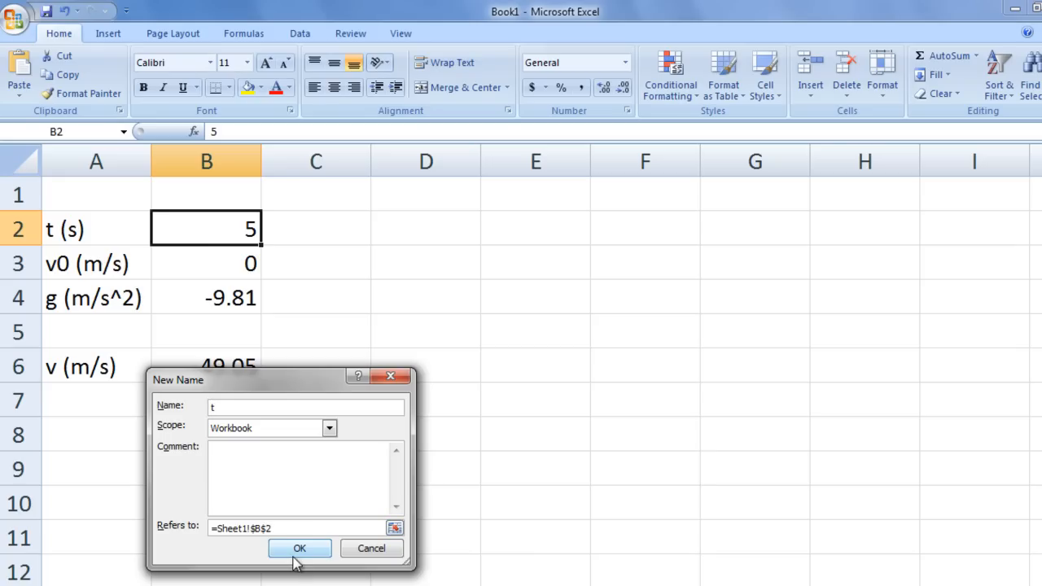
click(299, 548)
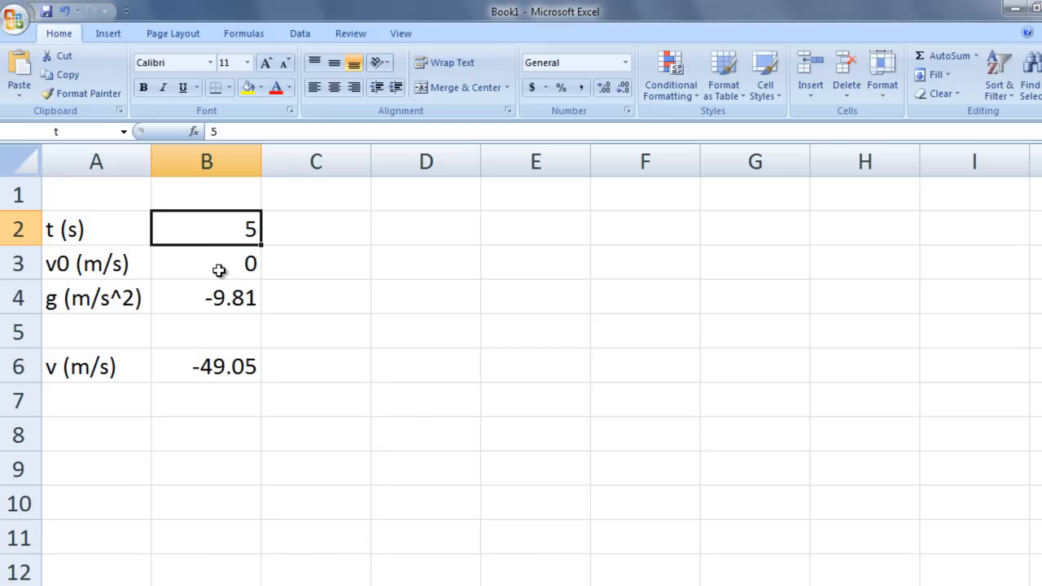
Define the name 'v0' for cell B3 via Formulas > Define Name.
click(206, 263)
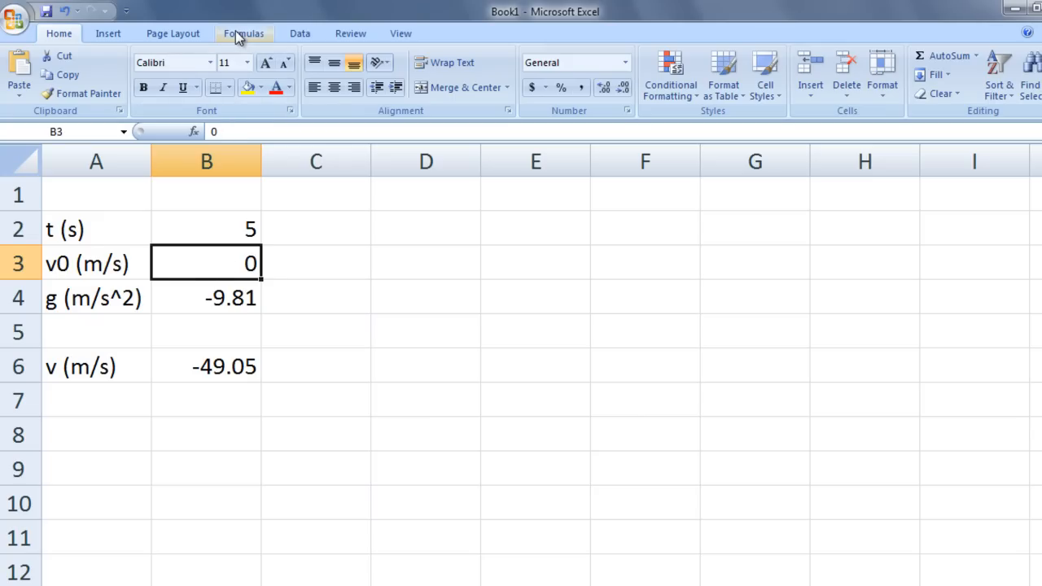
click(243, 32)
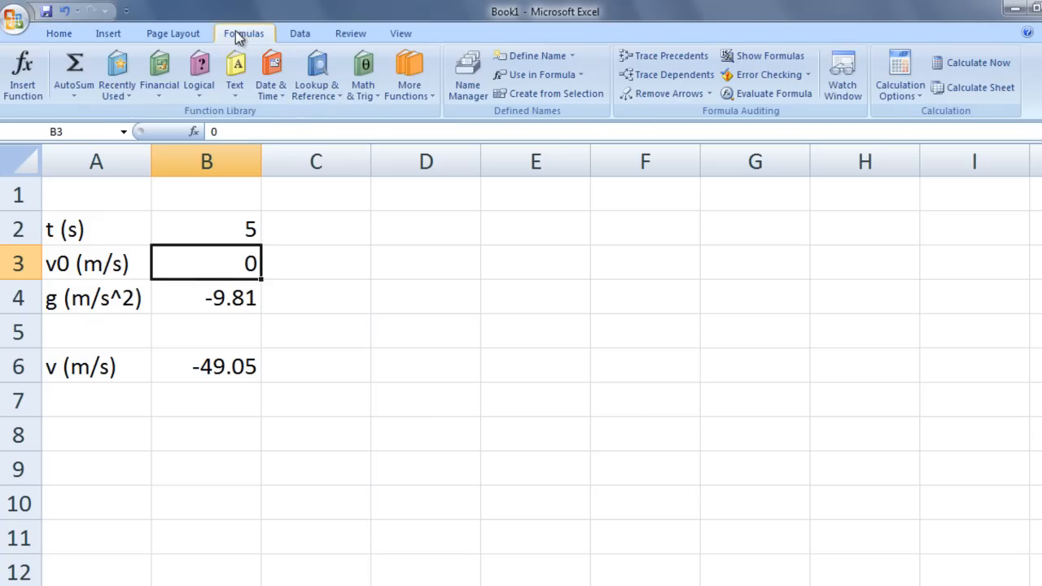
mouse_move(447, 45)
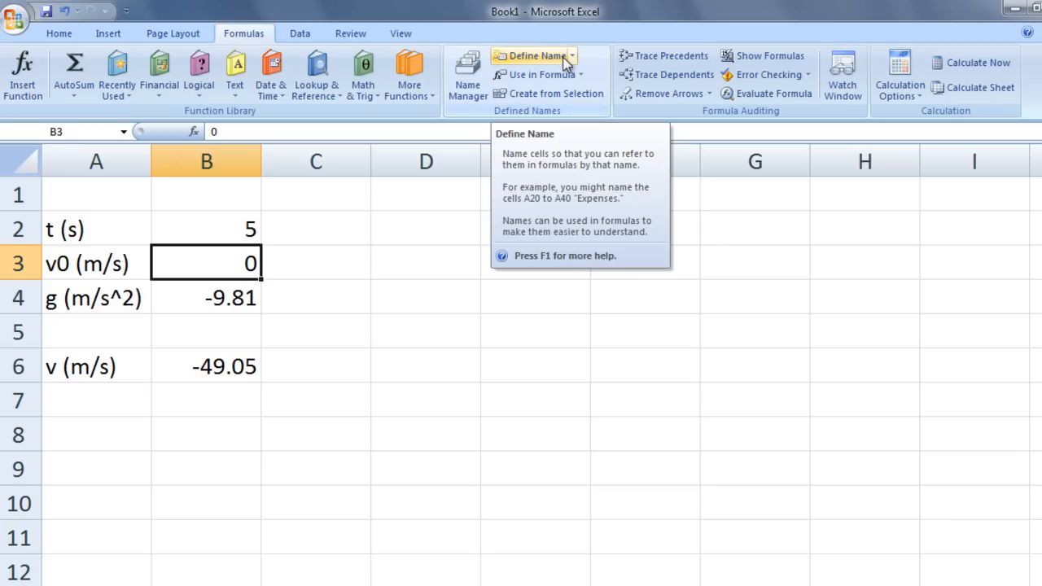
click(534, 55)
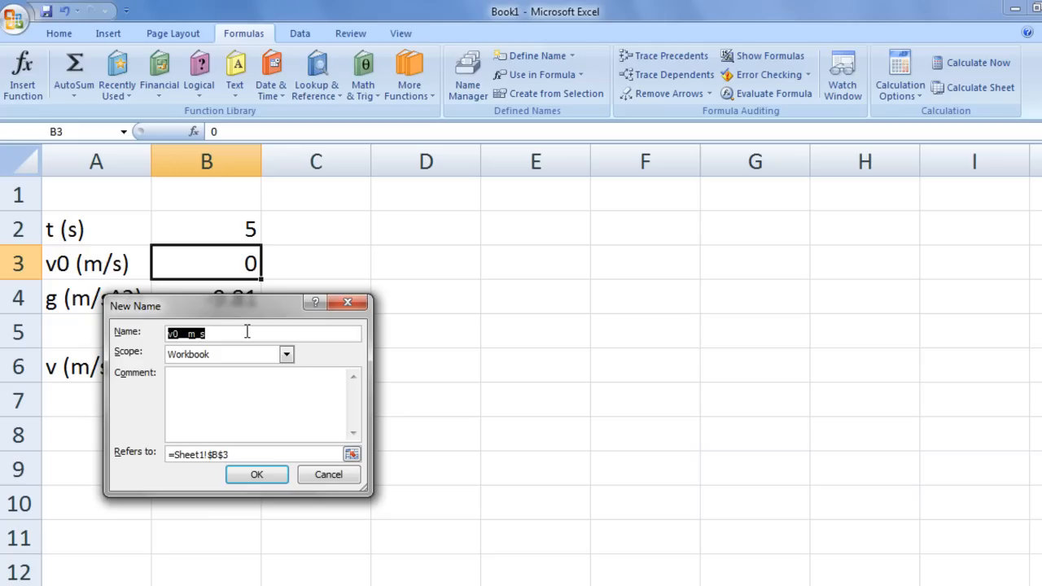
text(v)
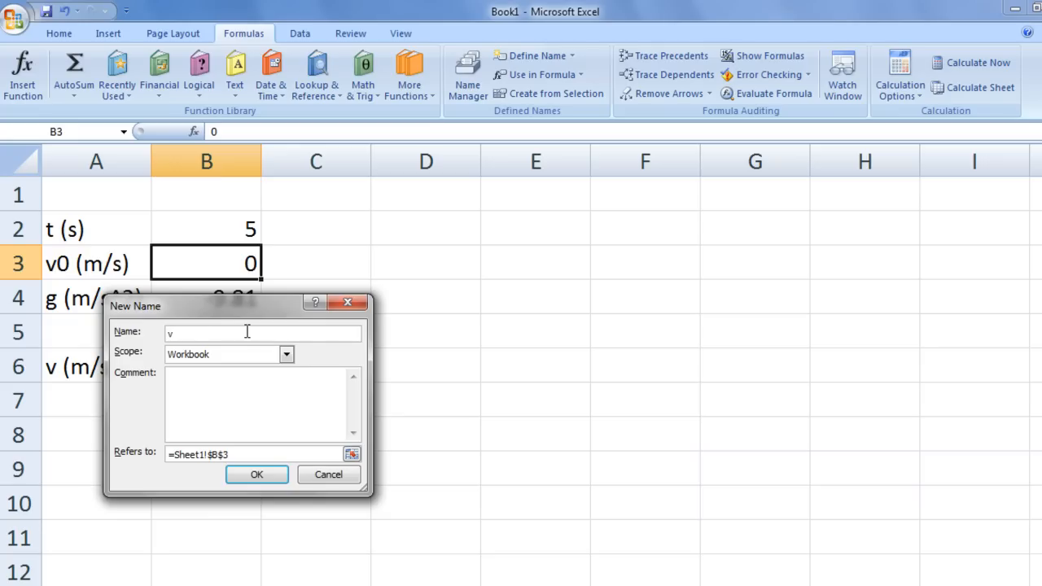
text(0)
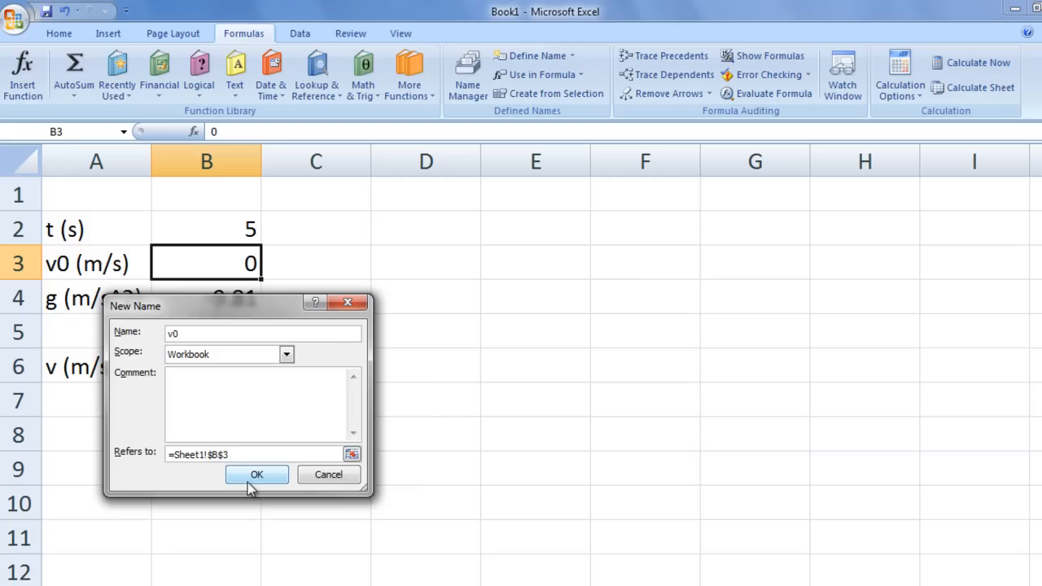
click(256, 474)
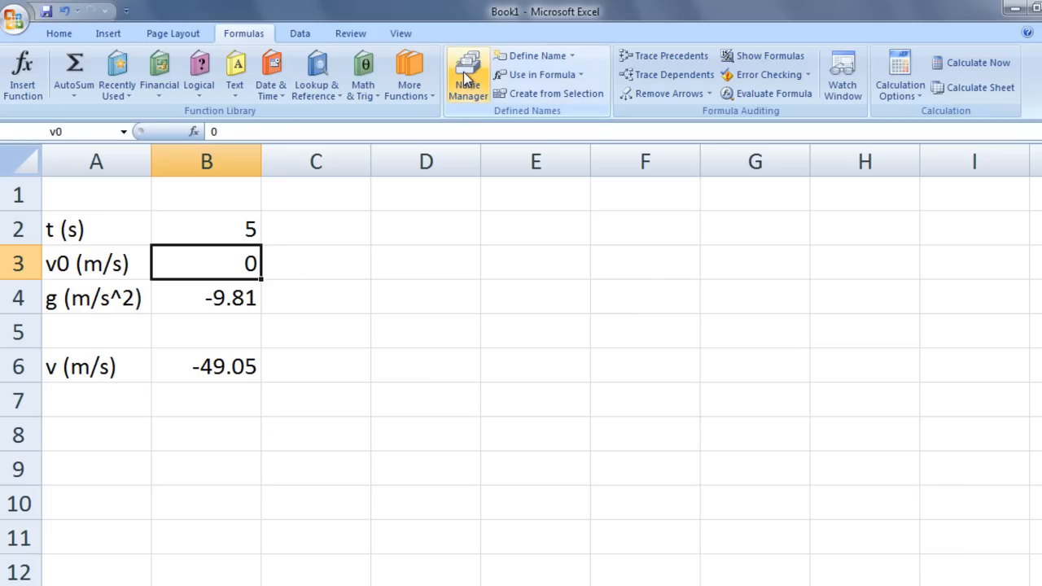
click(467, 77)
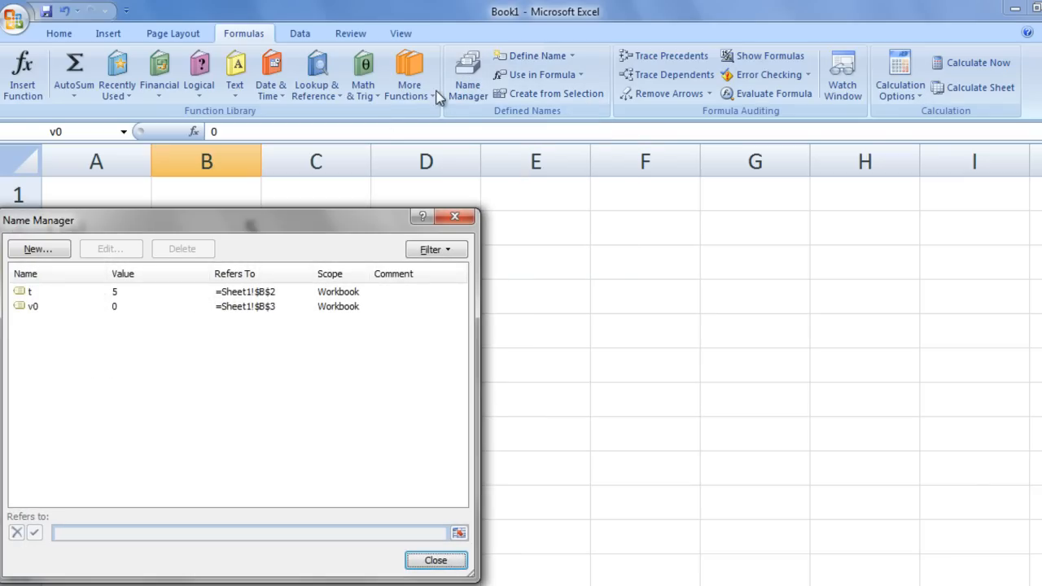
mouse_move(32, 307)
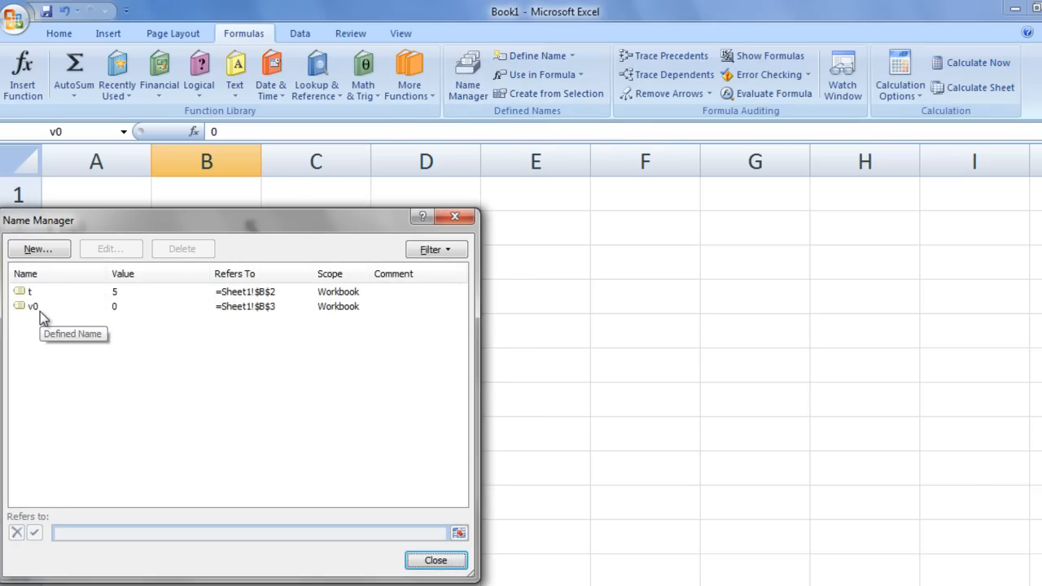
mouse_move(43, 318)
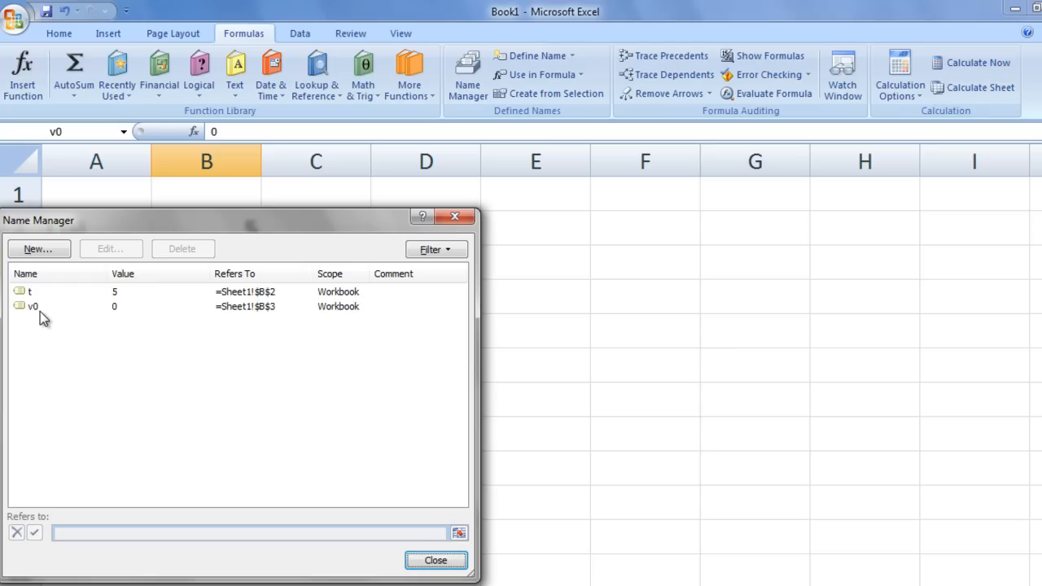
mouse_move(389, 527)
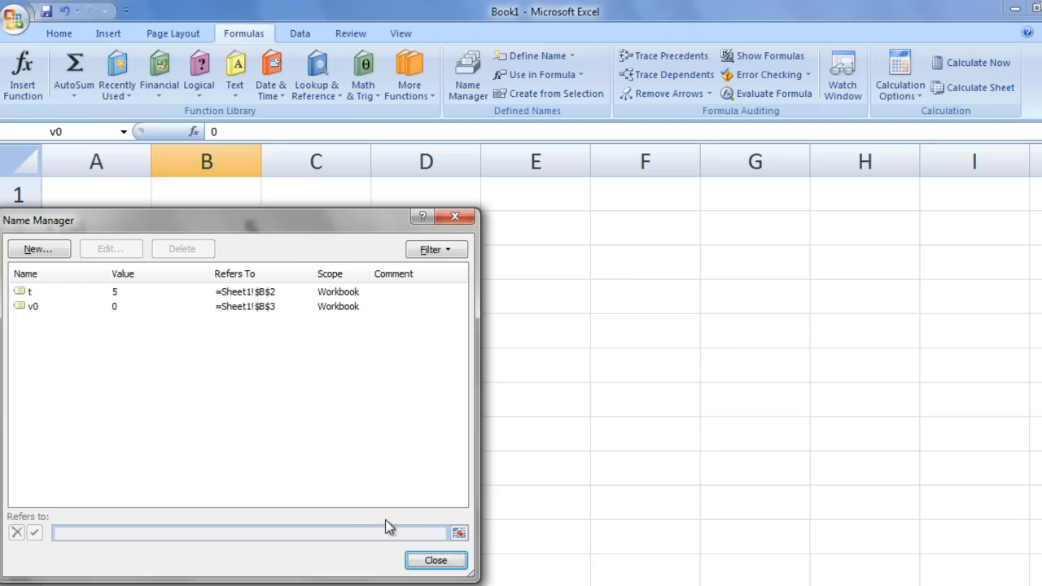
click(435, 560)
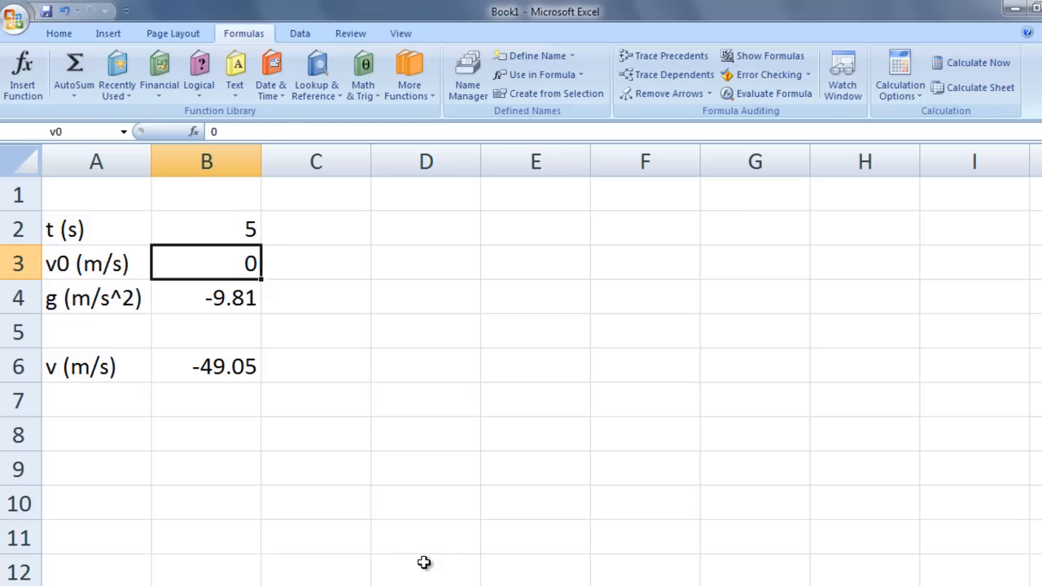
mouse_move(96, 184)
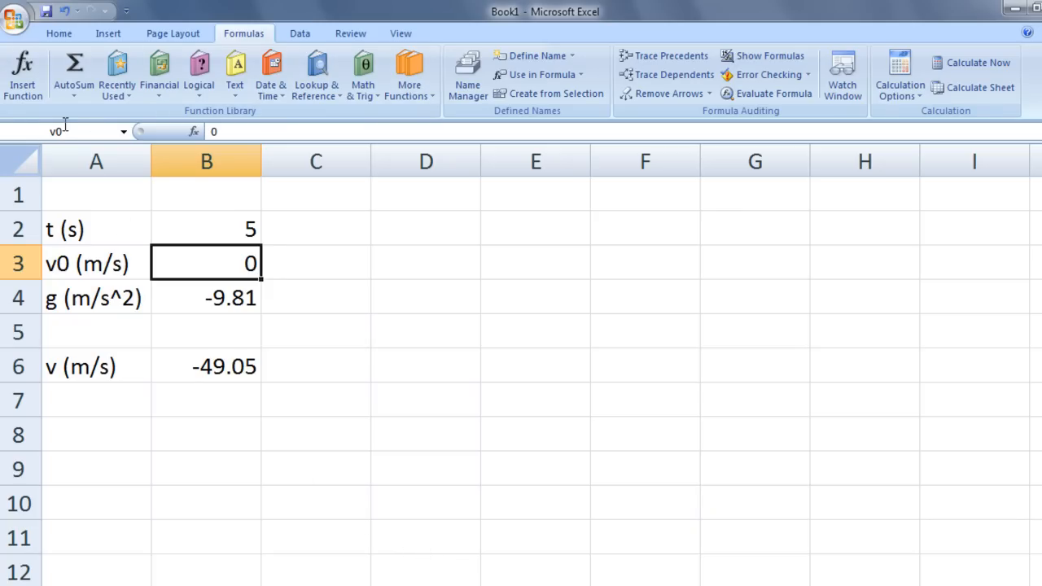
mouse_move(65, 131)
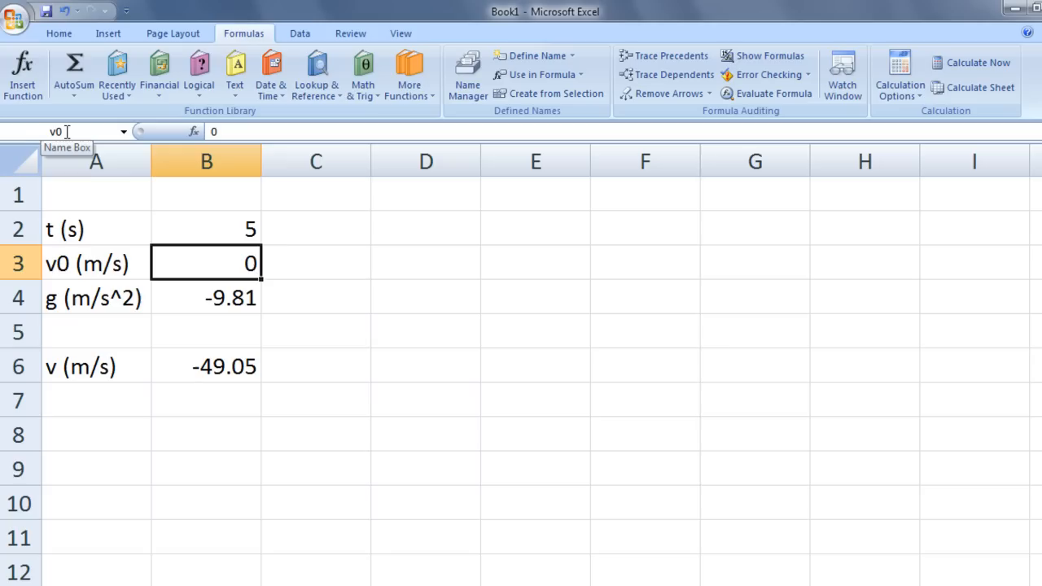
mouse_move(199, 300)
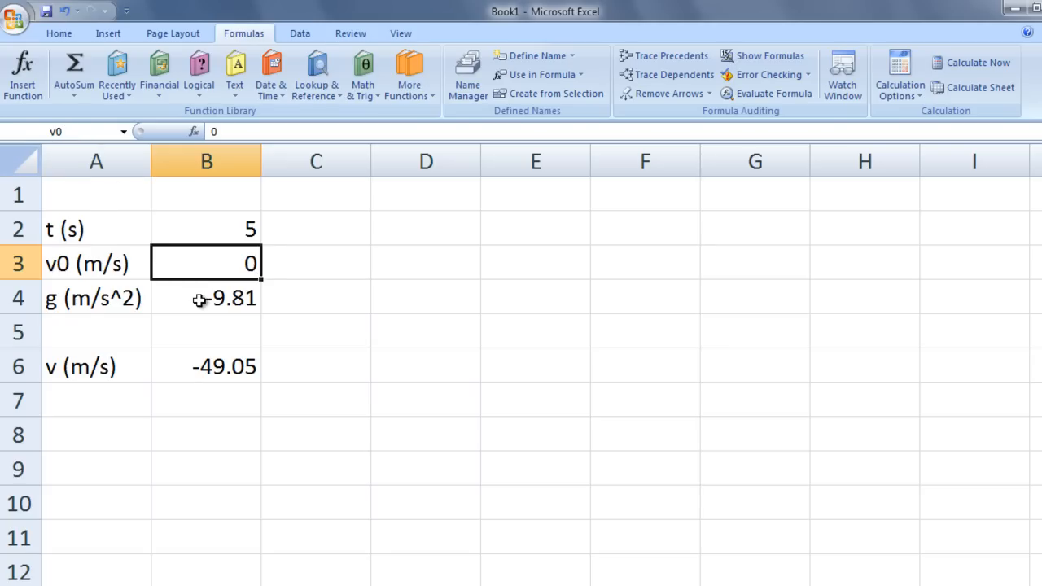
Select B4 and type 'g' as its name in the Name Box.
click(206, 298)
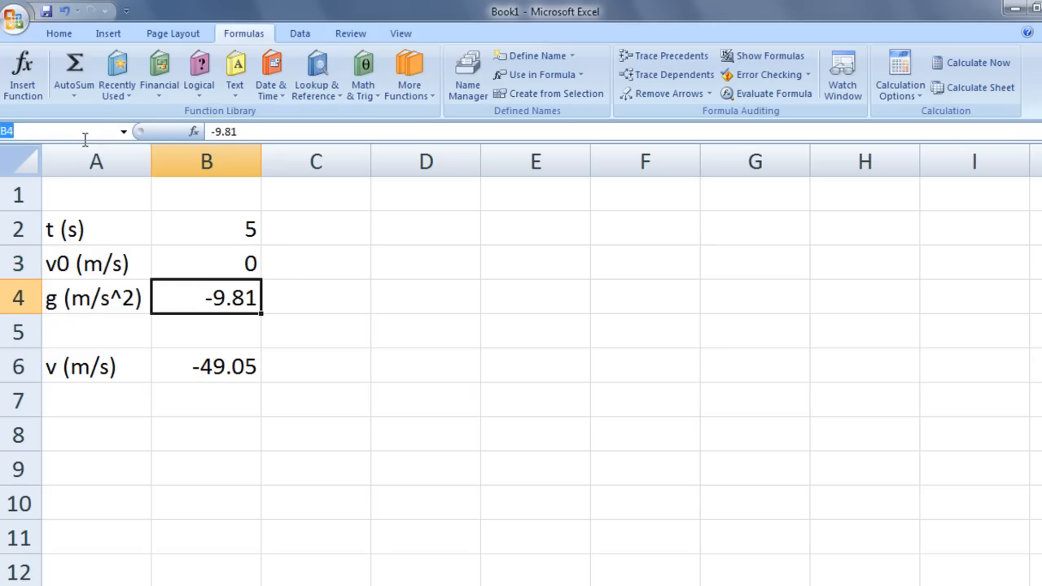
text(g)
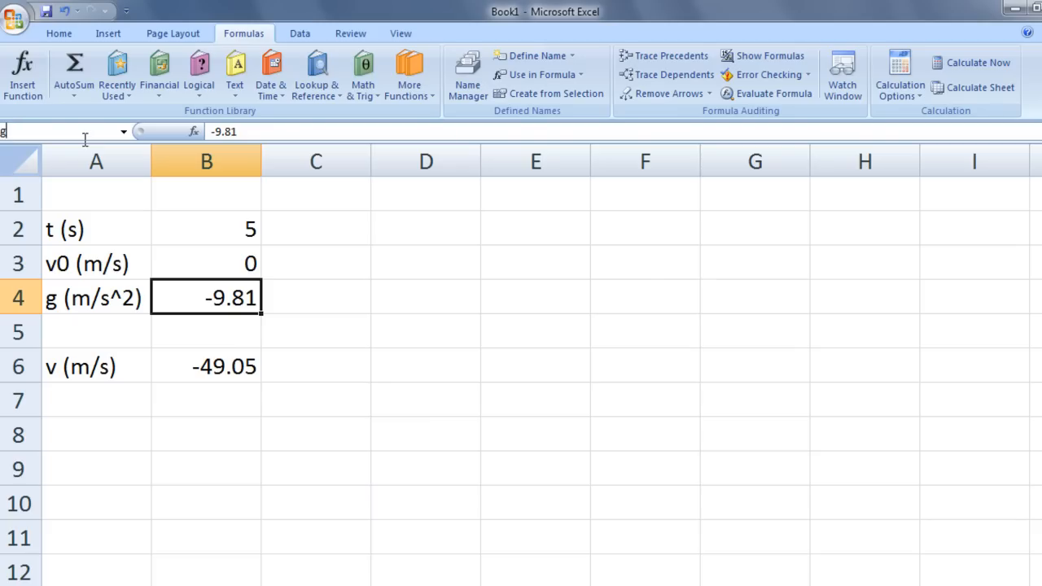
mouse_move(61, 131)
text(=)
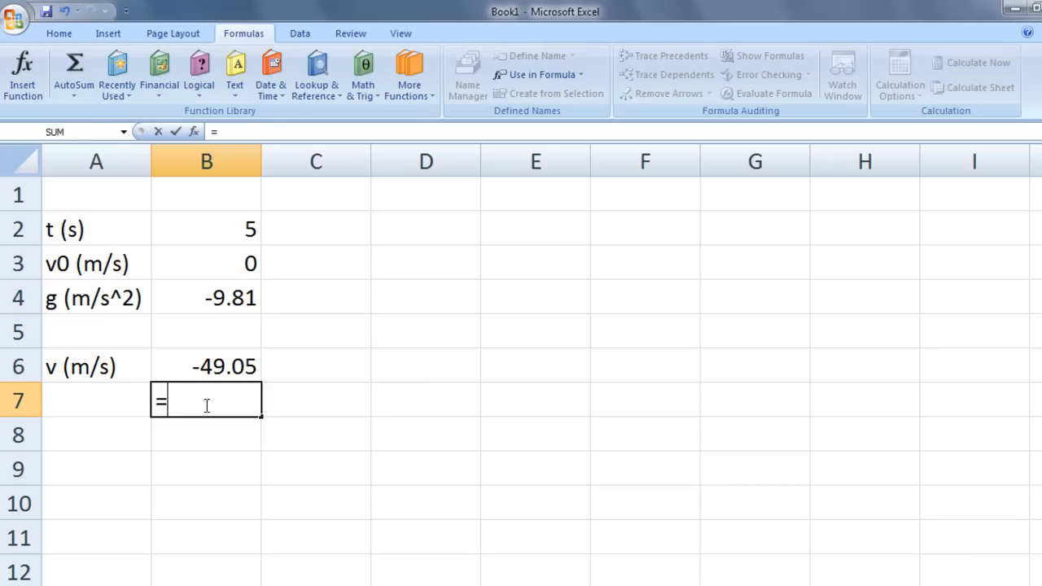
Enter =v0+g*t in B7 and verify the formula behind its -49.05 result.
text(v0)
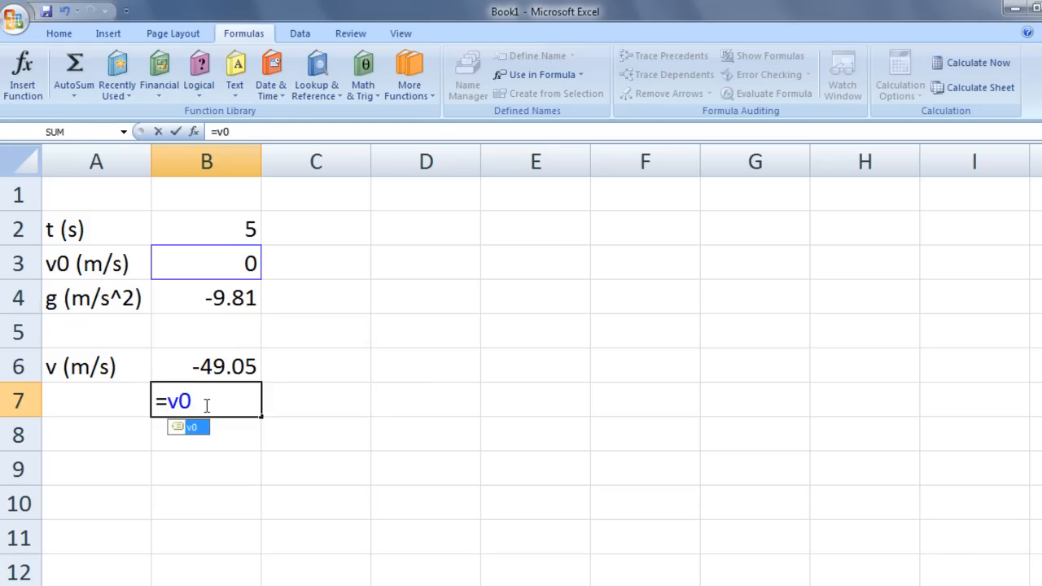
text(+g)
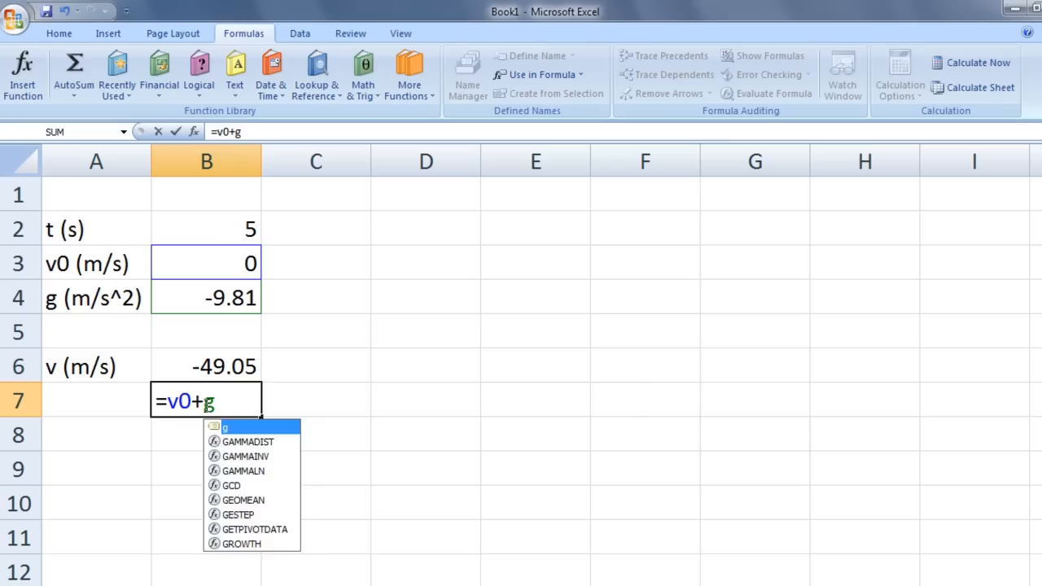
text(*t)
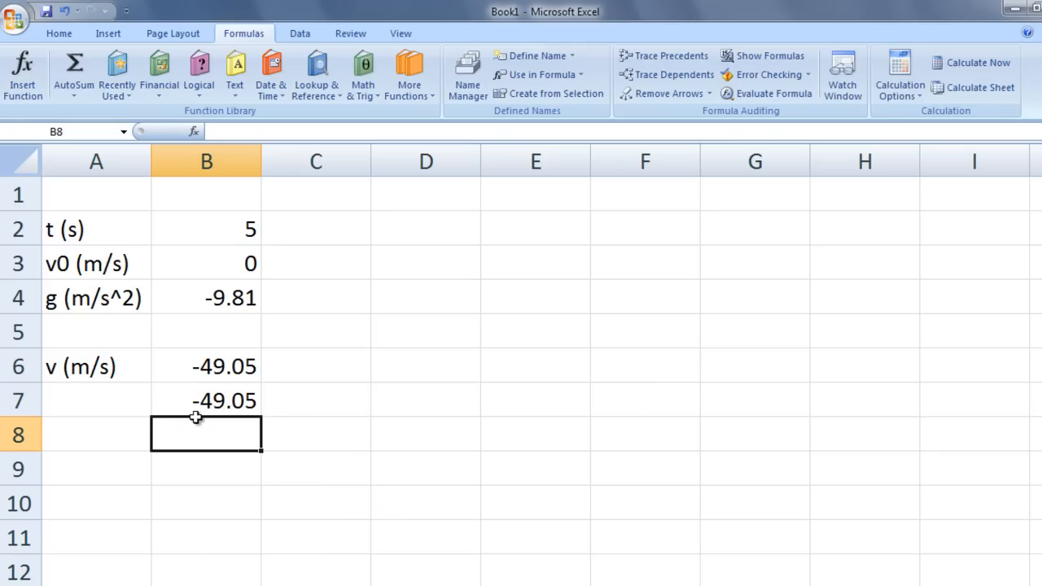
mouse_move(145, 422)
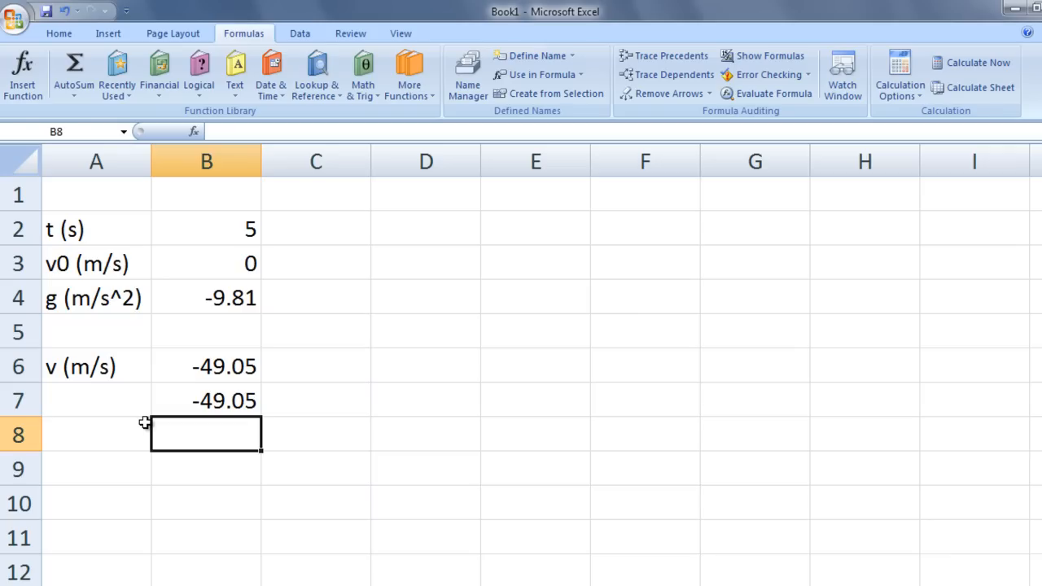
mouse_move(188, 399)
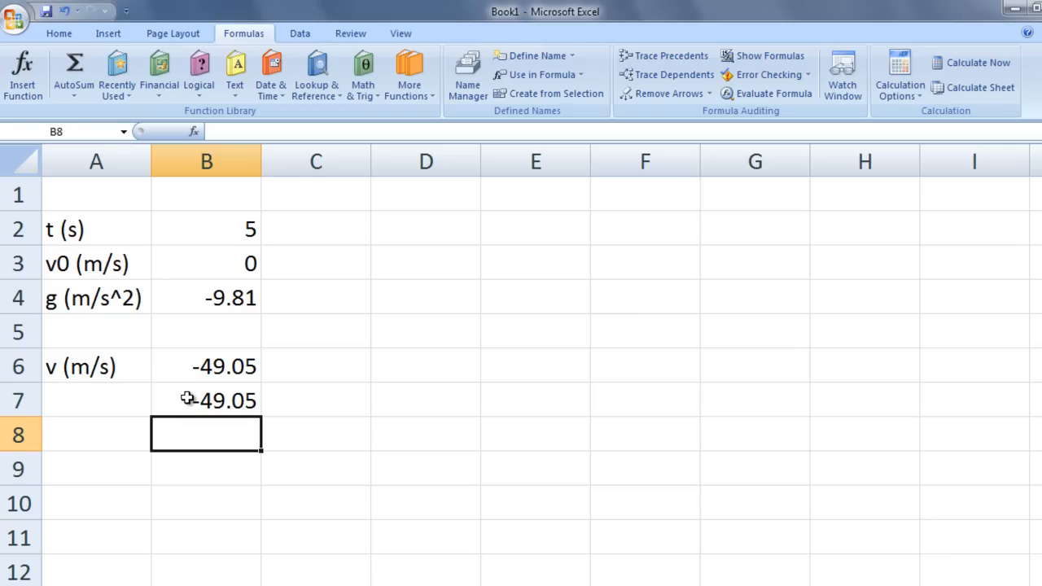
click(206, 400)
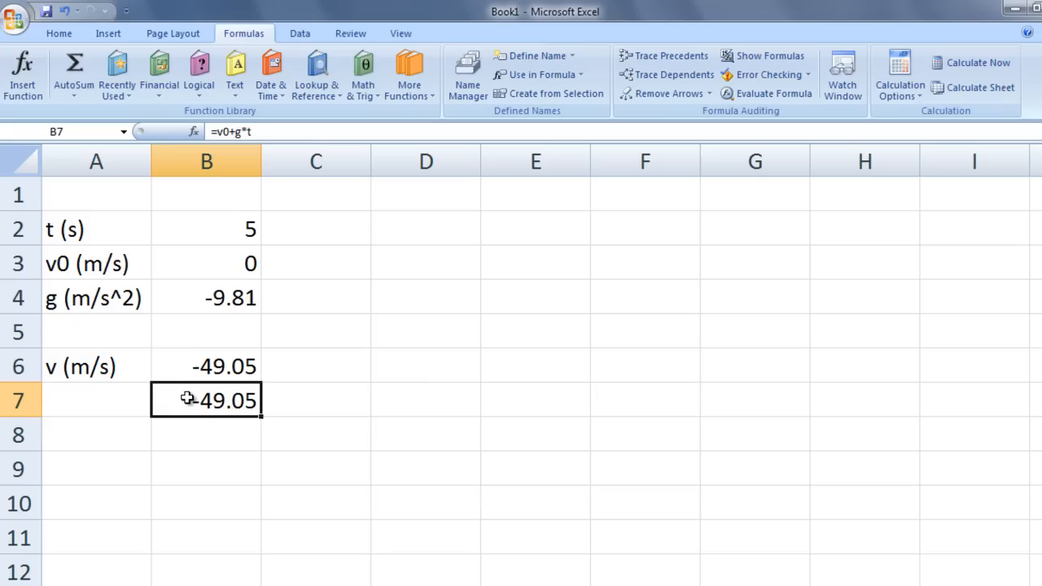
mouse_move(264, 128)
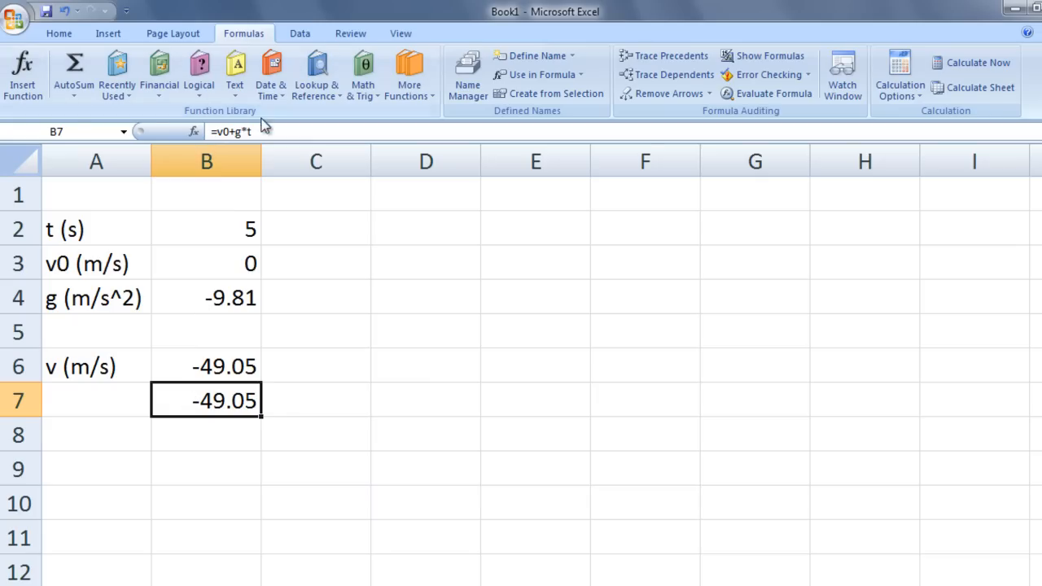